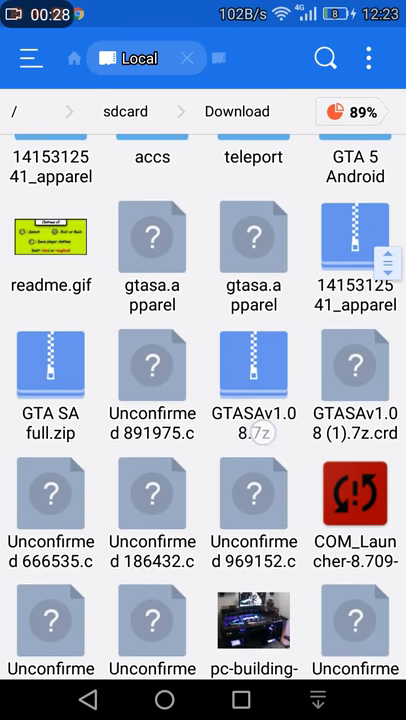
Extract GTA SA full.zip into a GTA SA full folder in Download holding GTASAsf1.b and GTASAsf10.b.
{"action": "left_click", "coordinate": [50, 376]}
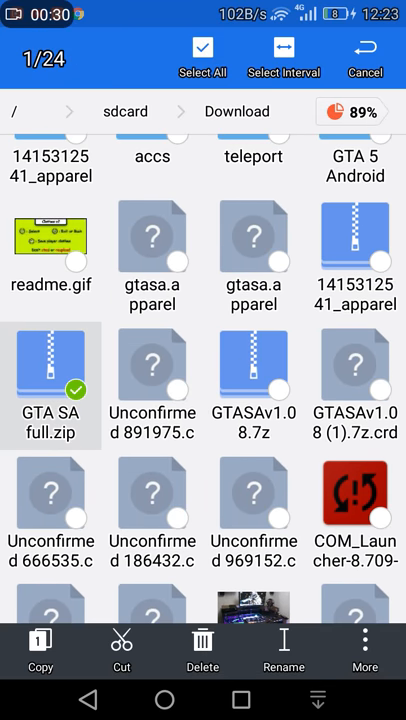
{"action": "left_click", "coordinate": [50, 384]}
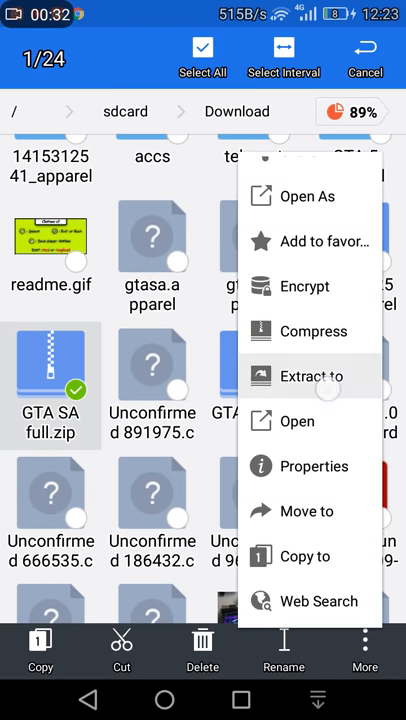
{"action": "left_click", "coordinate": [312, 376]}
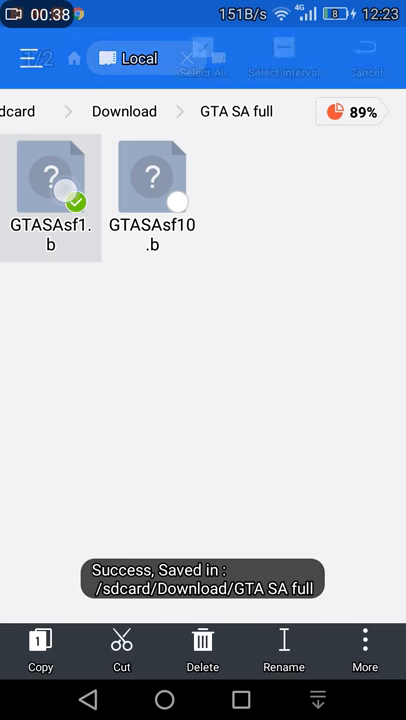
Move both .b files to Android/data/com.rockstargames.gtasa/files, overwriting existing copies with Apply to all.
{"action": "left_click", "coordinate": [364, 650]}
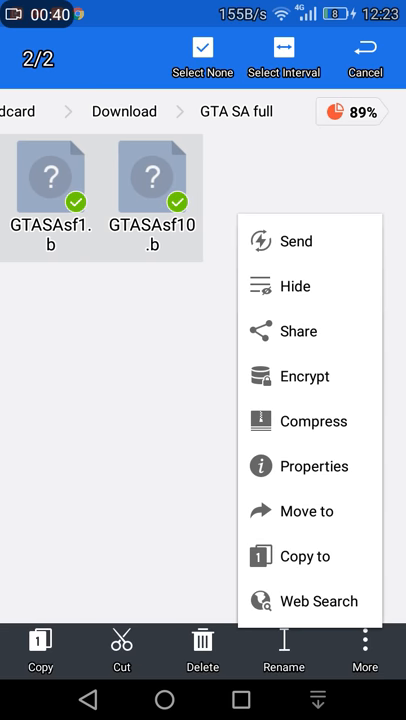
{"action": "left_click", "coordinate": [306, 512]}
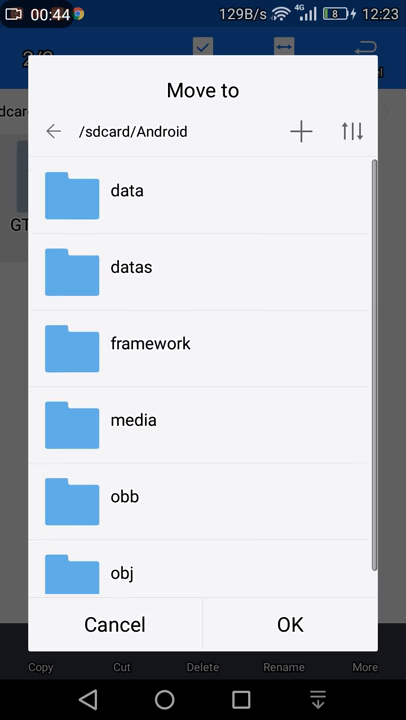
{"action": "left_click", "coordinate": [128, 190]}
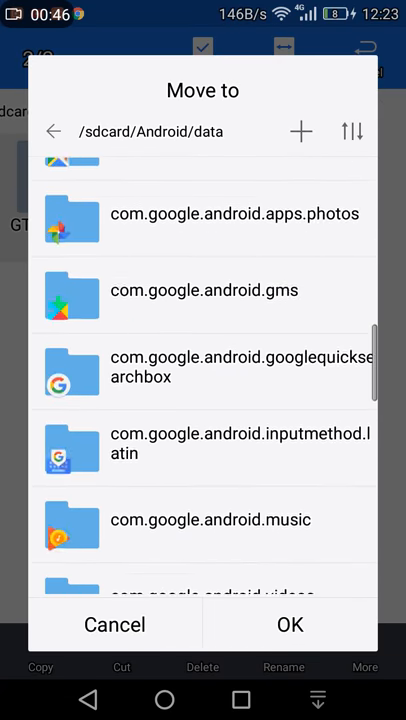
{"action": "scroll", "scroll_direction": "down", "scroll_amount": 3}
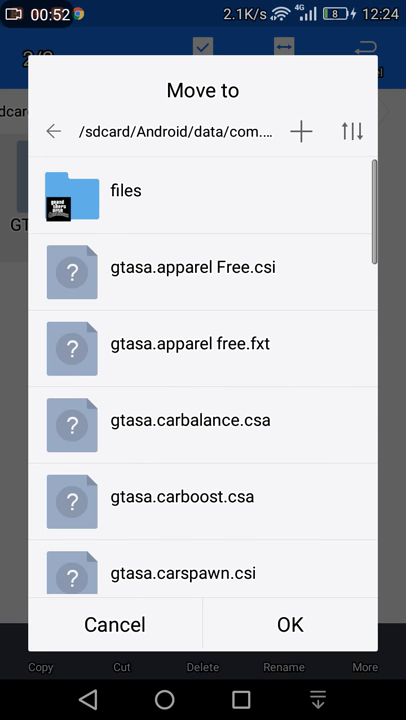
{"action": "left_click", "coordinate": [288, 624]}
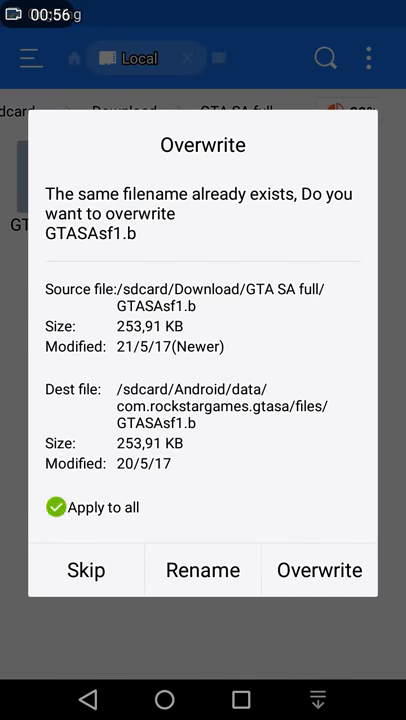
{"action": "left_click", "coordinate": [318, 570]}
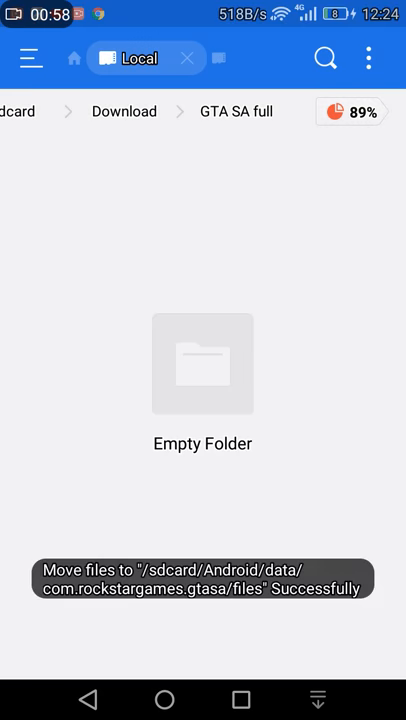
Return to the home screen and launch GTA San Andreas.
{"action": "left_click", "coordinate": [164, 700]}
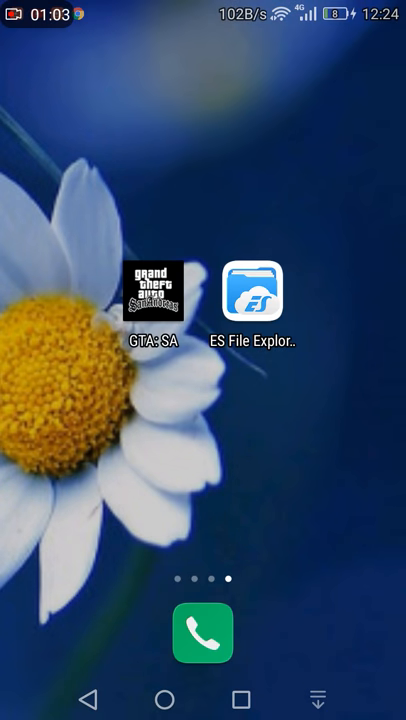
{"action": "left_click", "coordinate": [152, 288]}
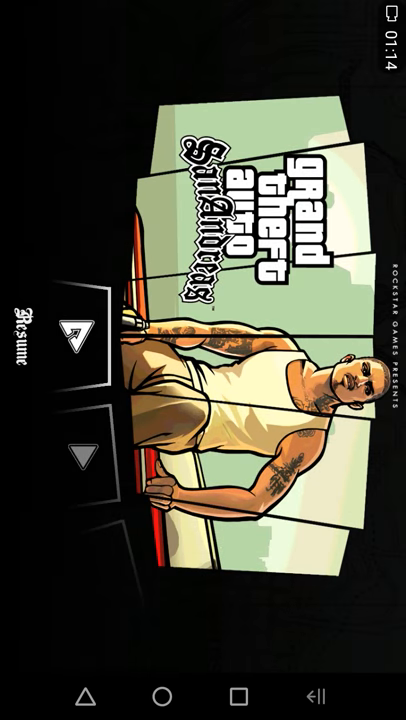
Resume the game from the GTA San Andreas title screen.
{"action": "left_click", "coordinate": [24, 328]}
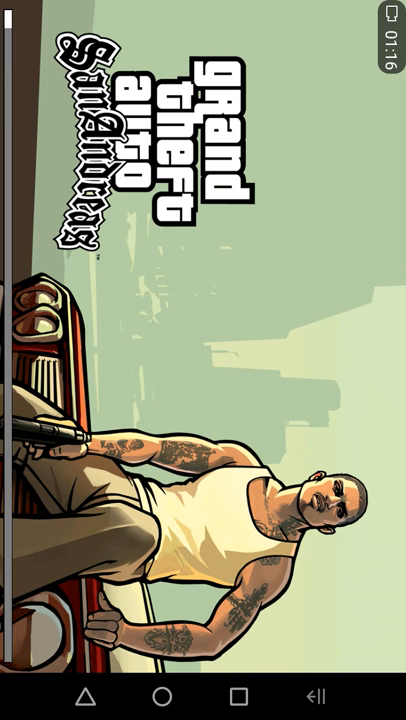